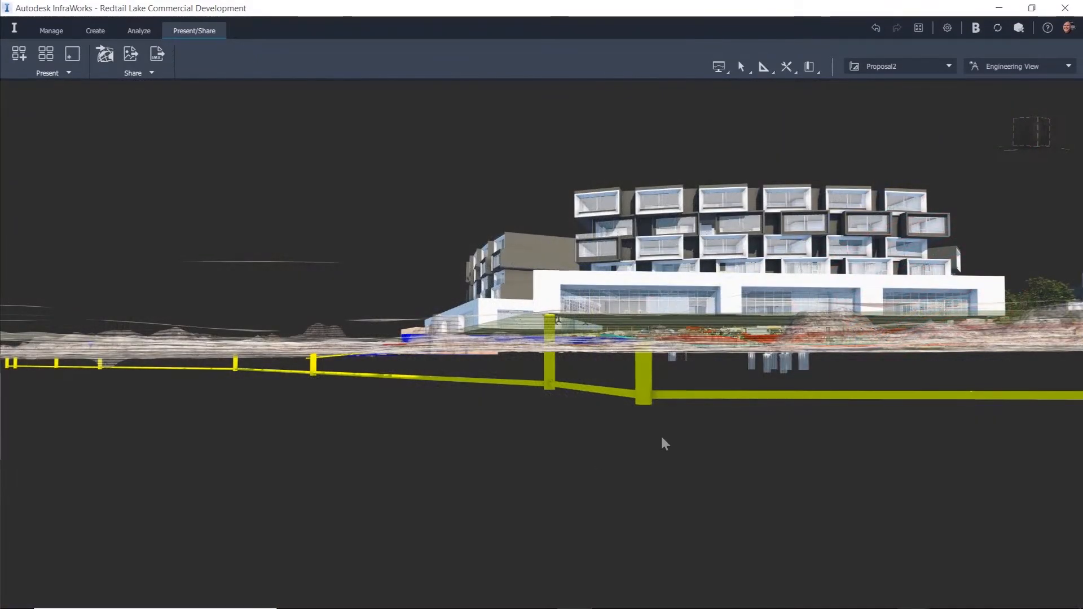
# - Start an Export to FGDB of the entire model from the Share panel
pyautogui.click(709, 396)
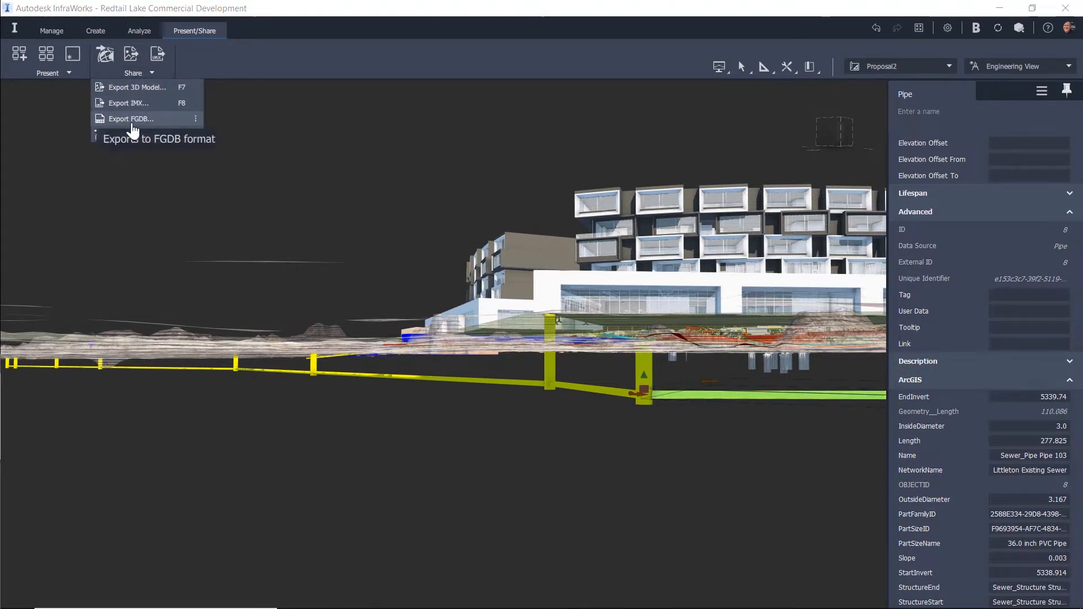
pyautogui.click(132, 118)
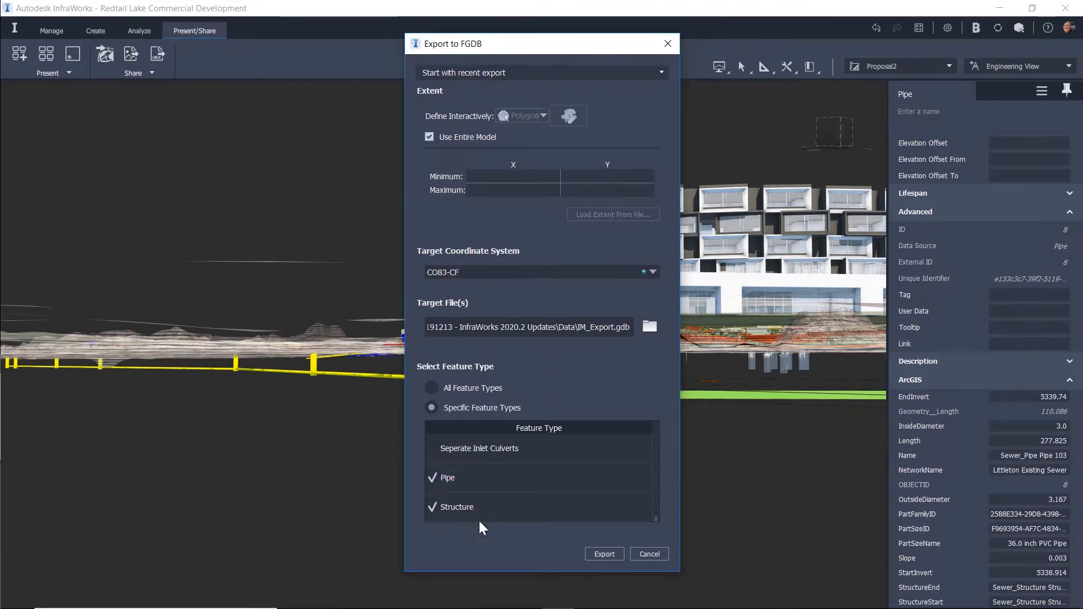
# - Clear Pipe source attributes, keep fields like EndInvert, InsideDiameter and RimElevation, and run the export
pyautogui.click(604, 554)
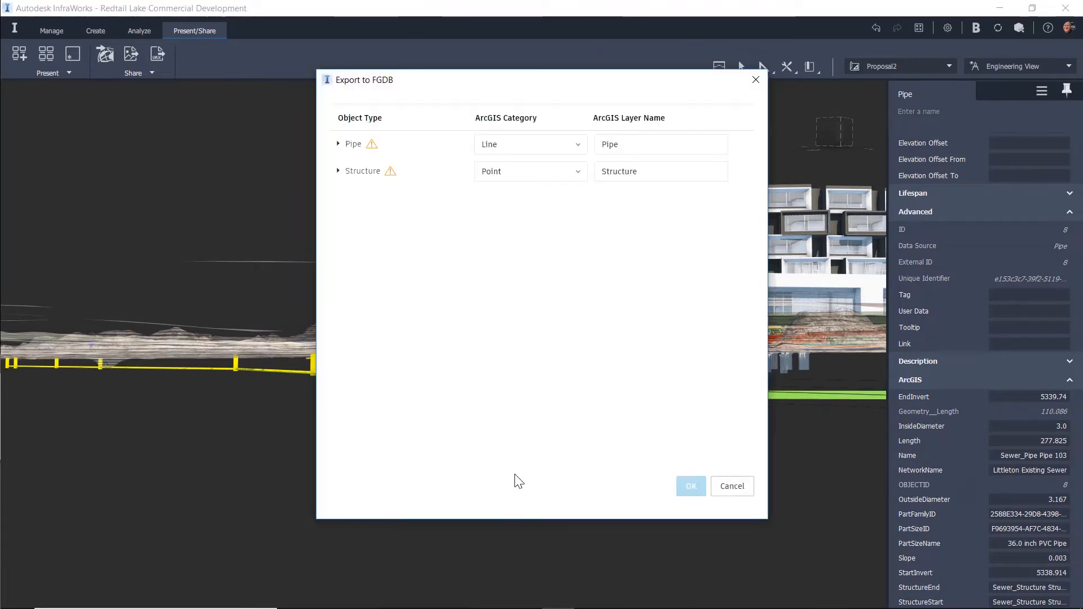
pyautogui.click(339, 144)
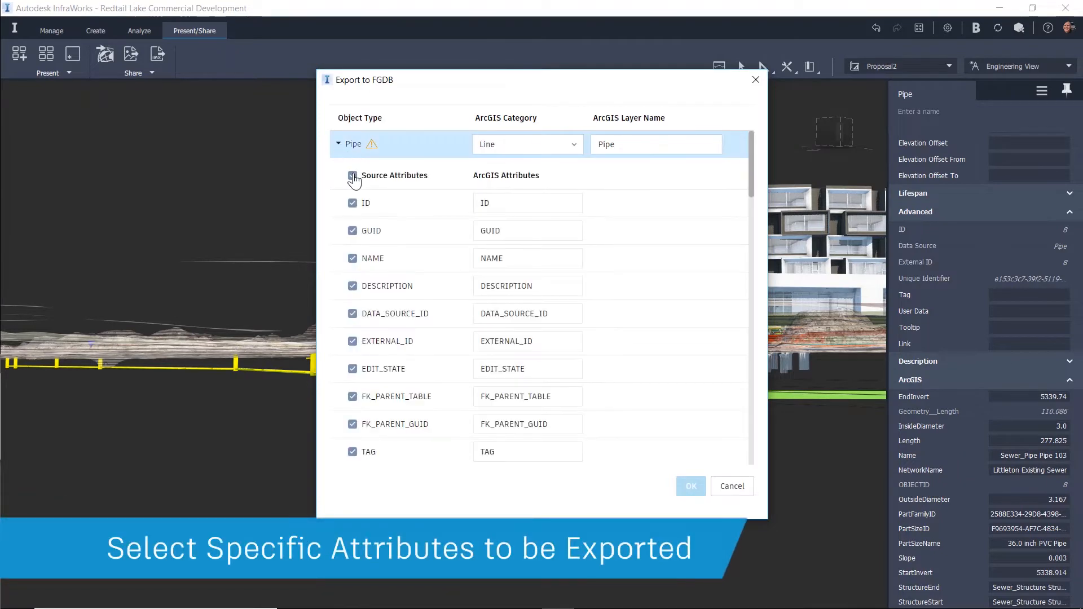
pyautogui.click(352, 174)
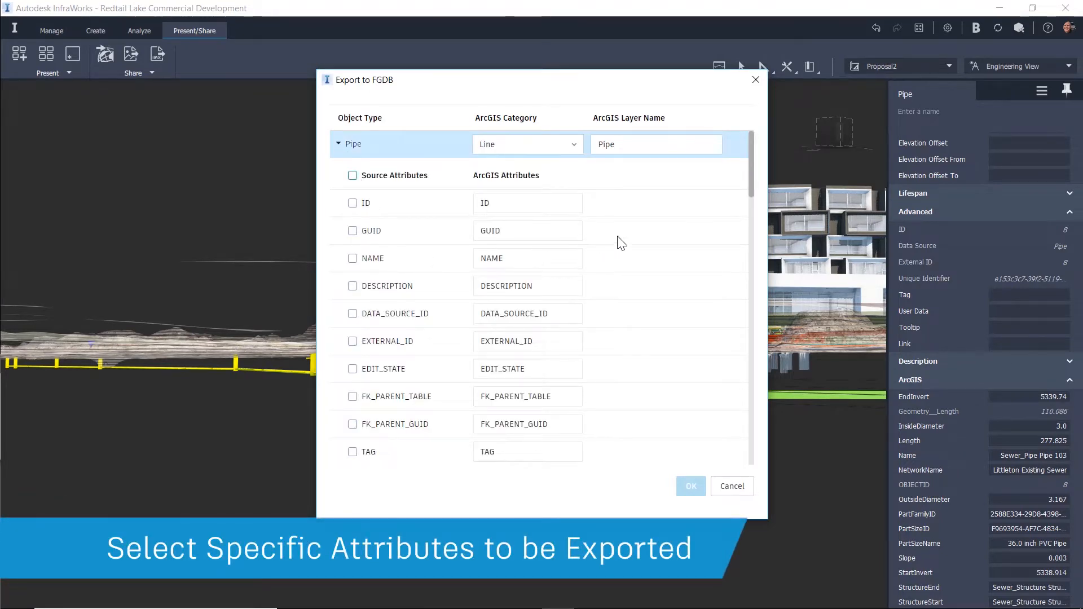
pyautogui.scroll(-3)
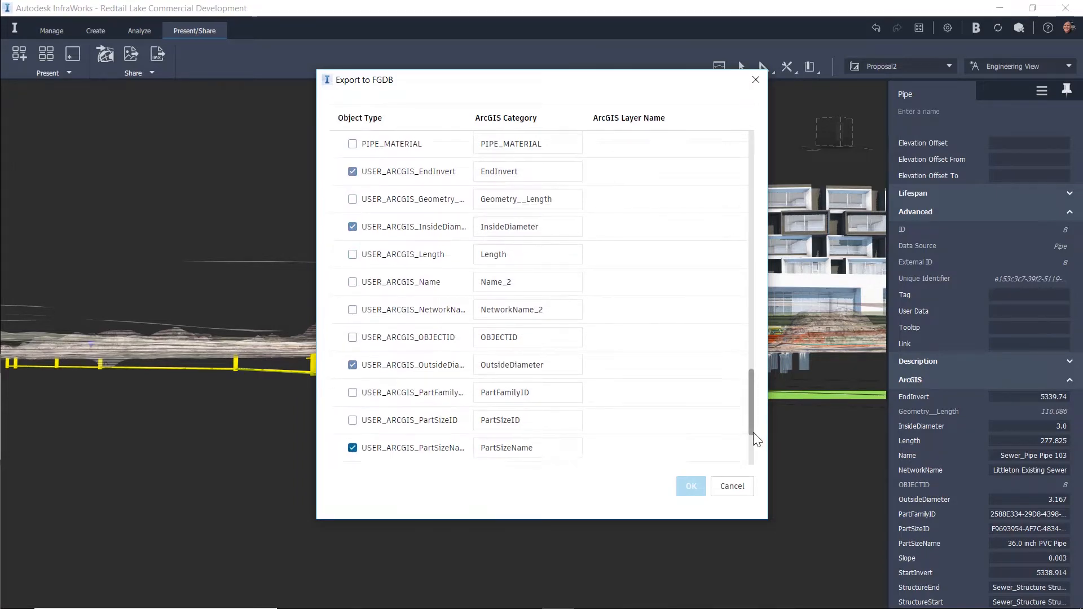
pyautogui.scroll(-3)
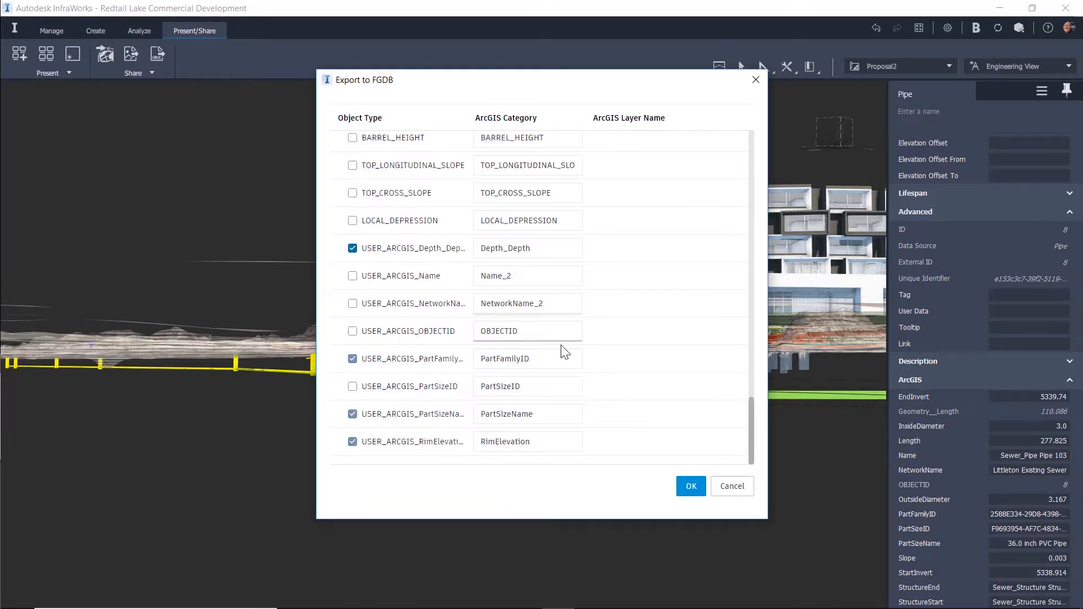
pyautogui.click(690, 486)
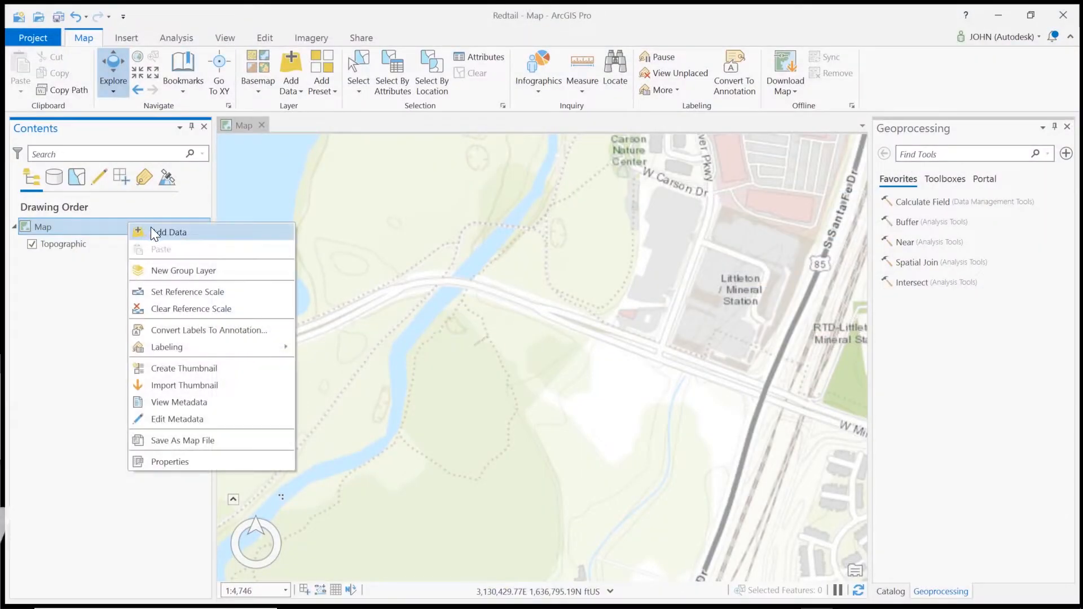
# - Add the Pipe and Structure layers from sewer.gdb to the Redtail map
pyautogui.click(169, 232)
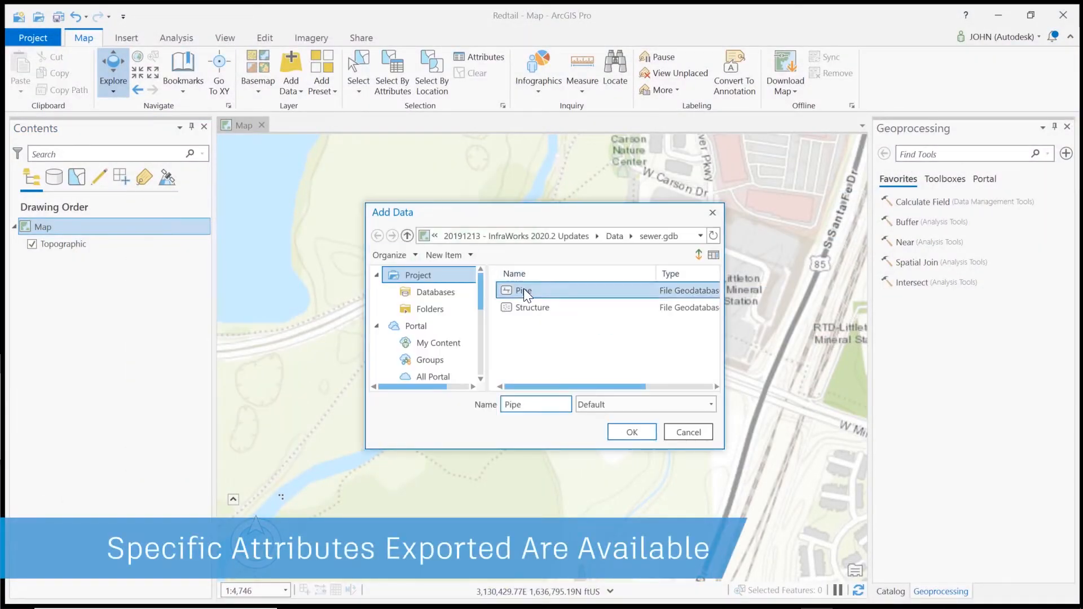
pyautogui.click(632, 431)
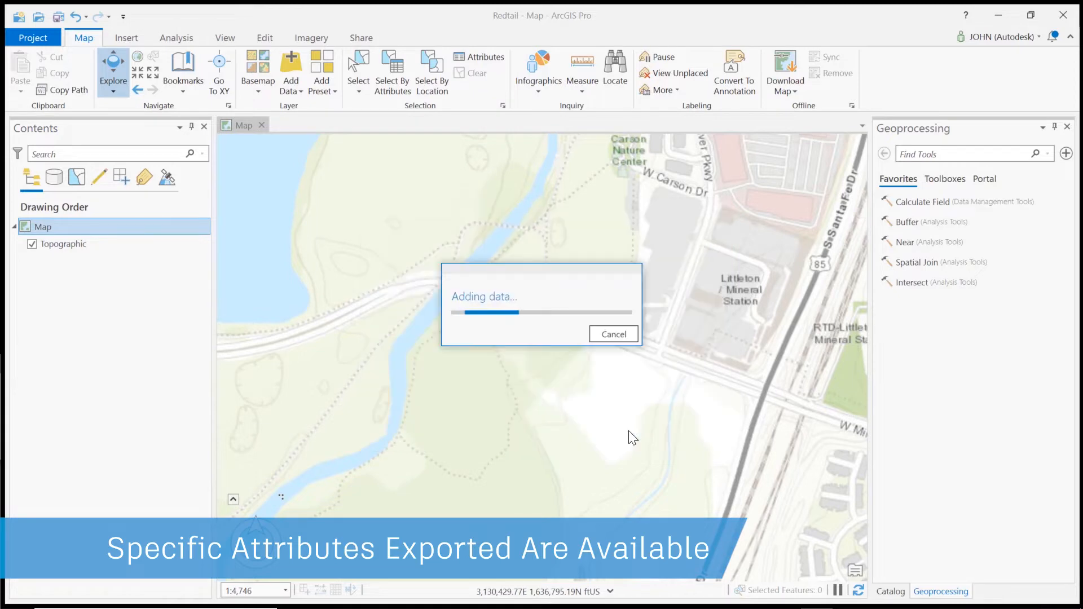
# - Show the Structure attribute table with only the chosen fields
pyautogui.rightClick(57, 244)
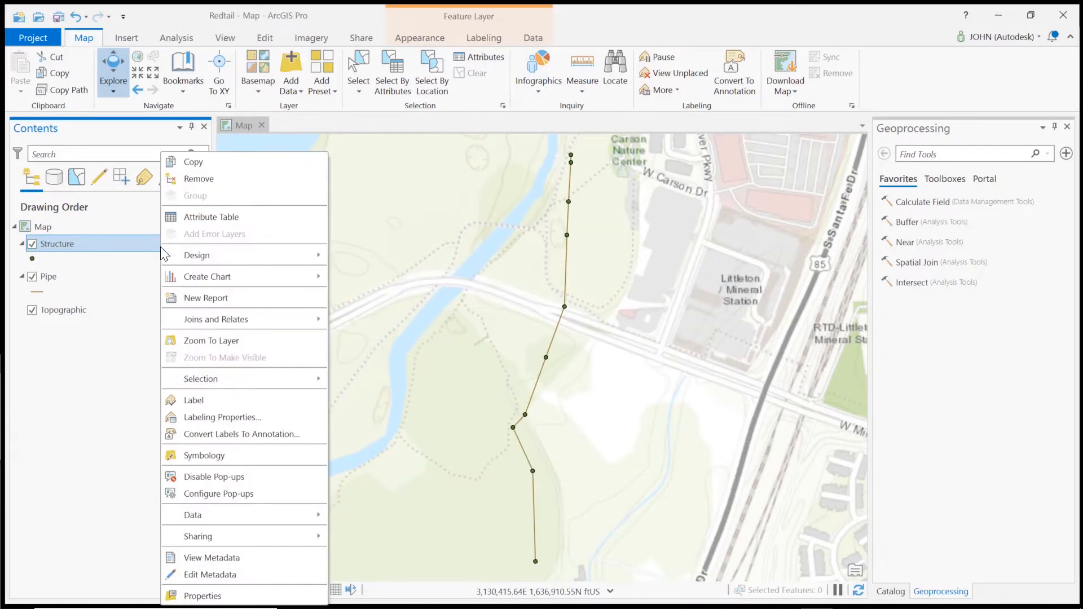
pyautogui.click(211, 216)
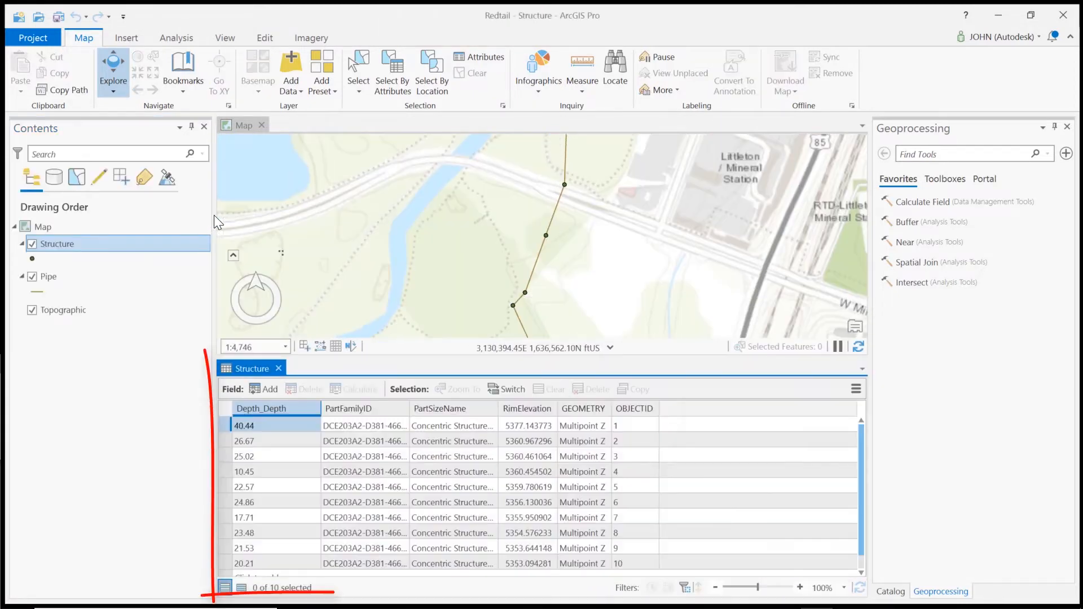
pyautogui.click(252, 368)
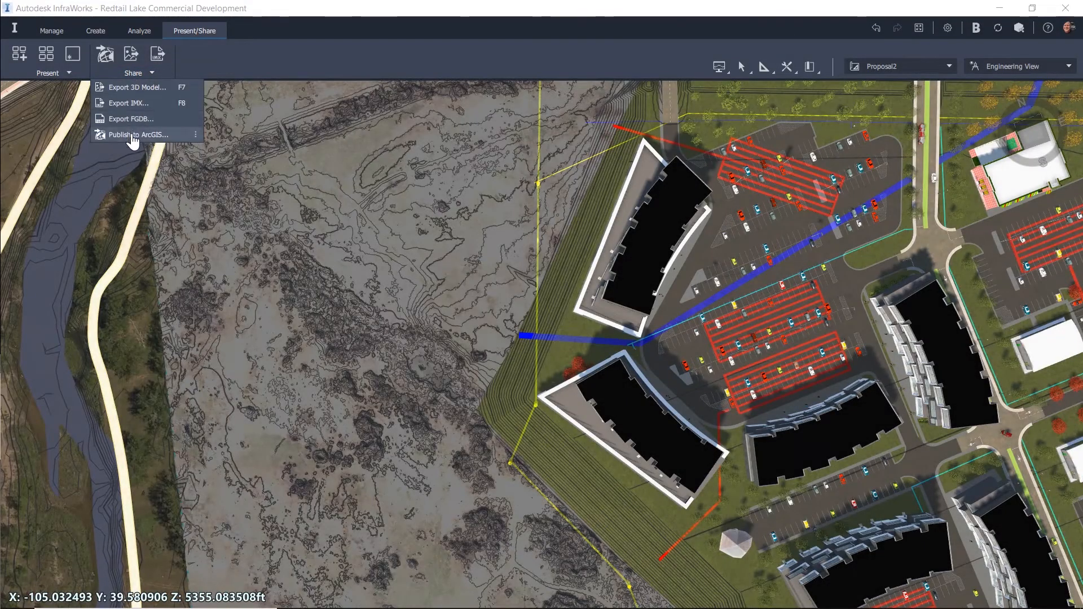
# - Begin Publish to ArcGIS and limit the Pipe layer to the selected attributes
pyautogui.click(129, 135)
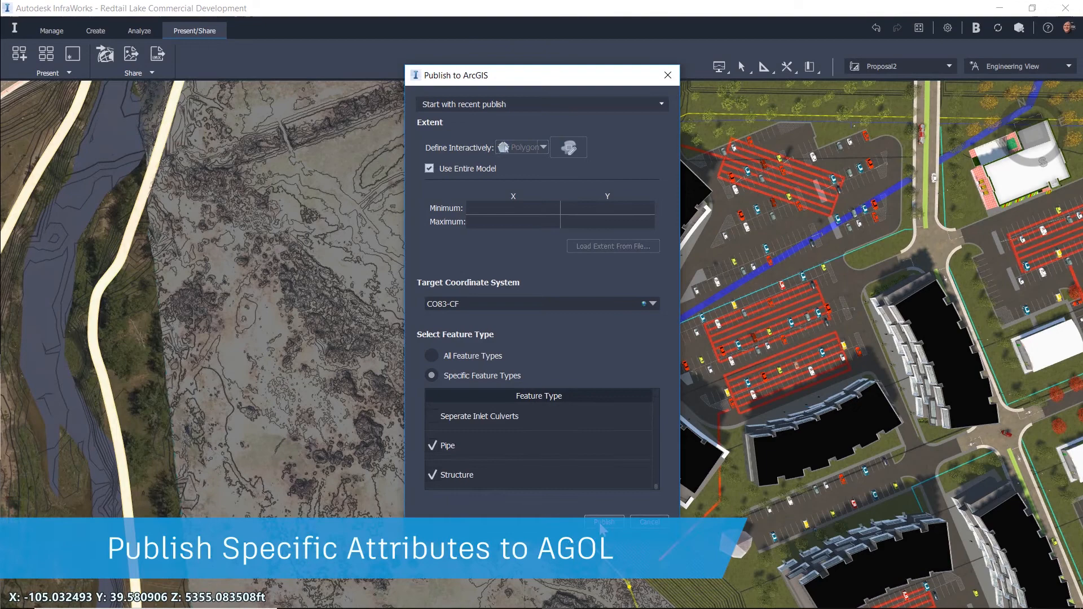
pyautogui.click(604, 521)
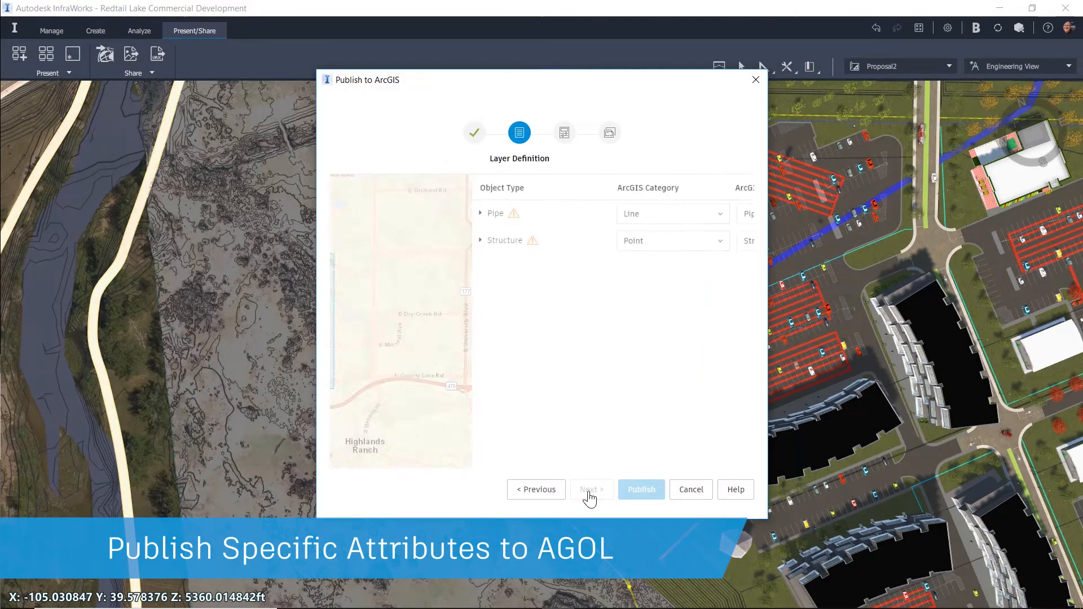
pyautogui.click(480, 214)
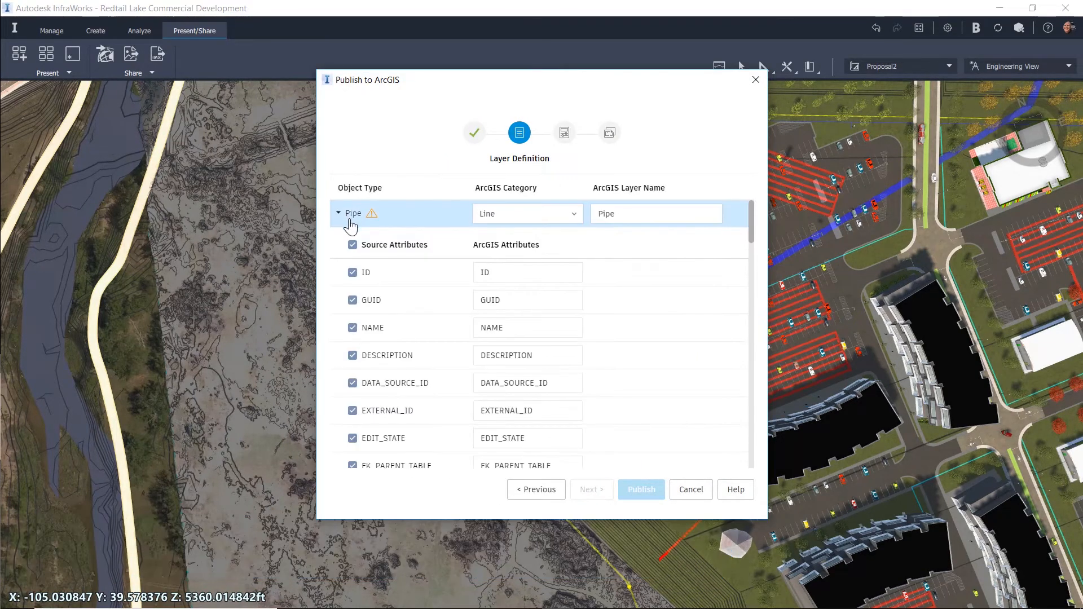
pyautogui.scroll(-3)
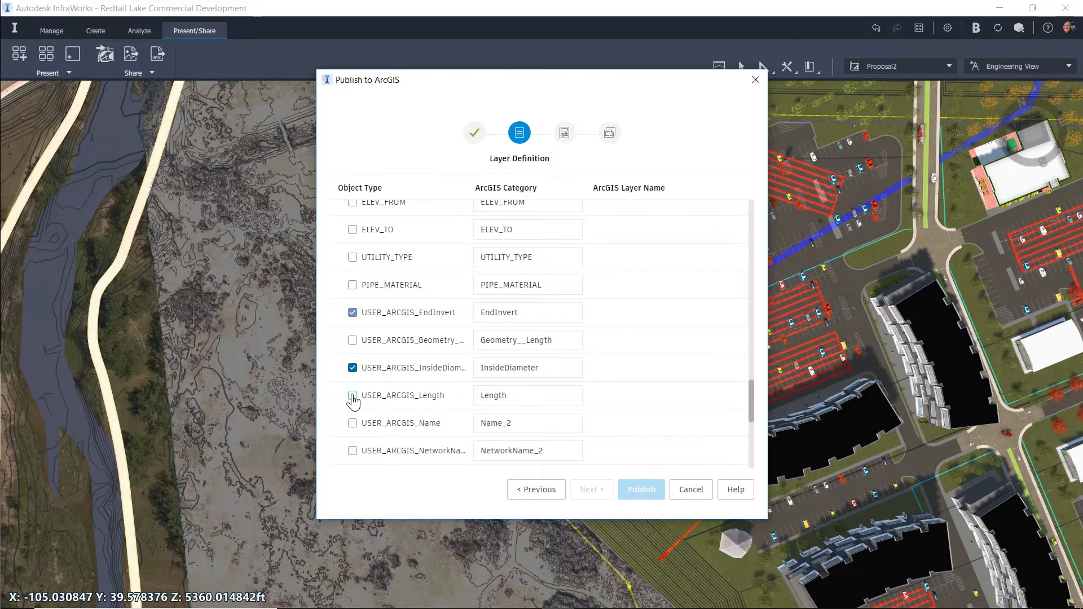
pyautogui.scroll(-3)
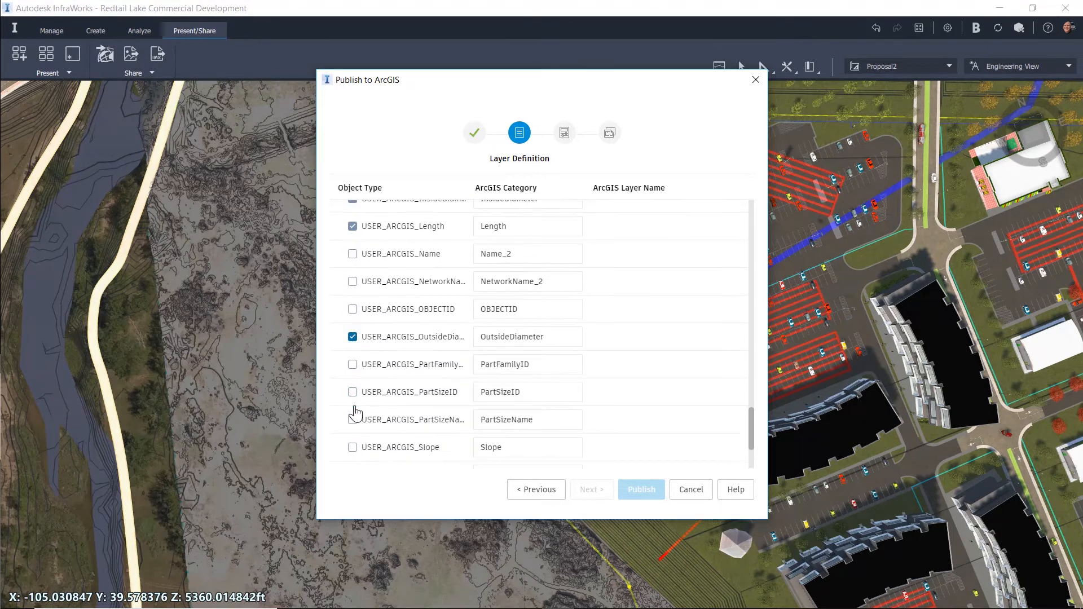
pyautogui.click(592, 488)
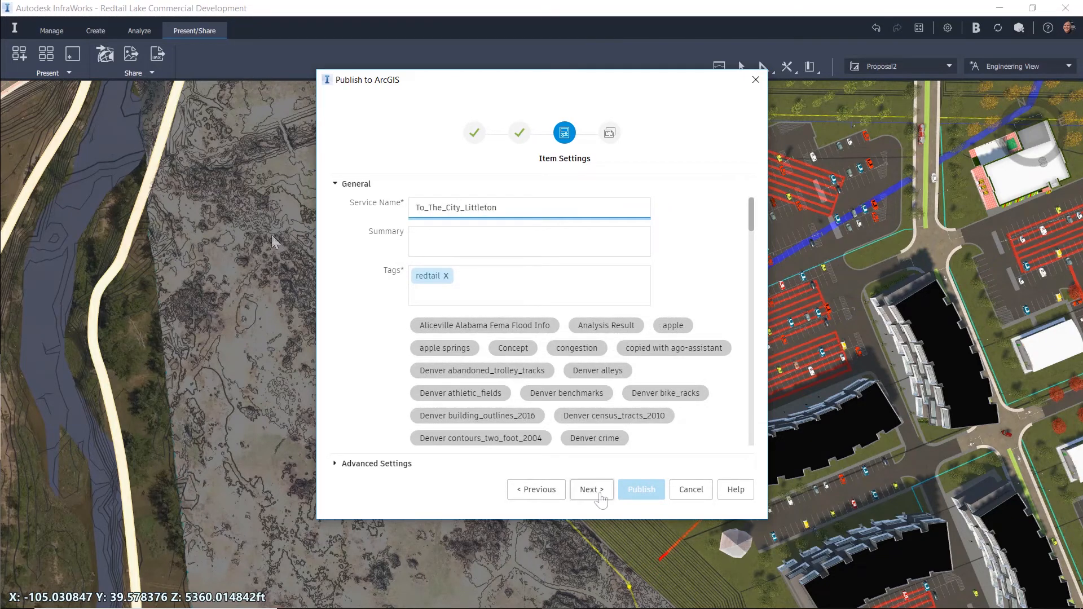
# - Publish as To_The_City_Littleton into Project Redtail and check the Pipe table in the web map
pyautogui.click(591, 488)
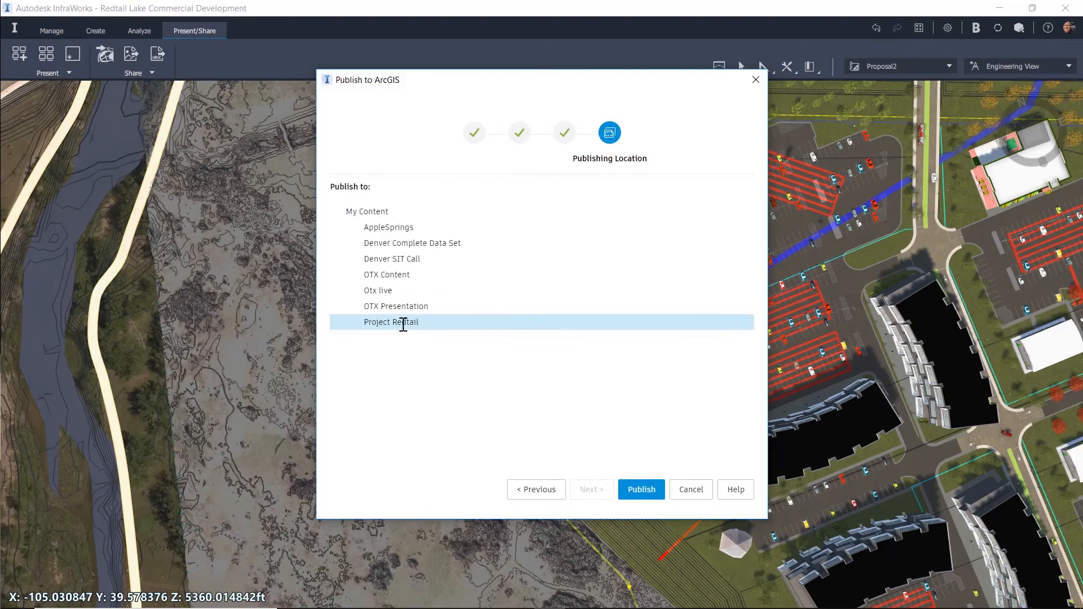
pyautogui.click(641, 489)
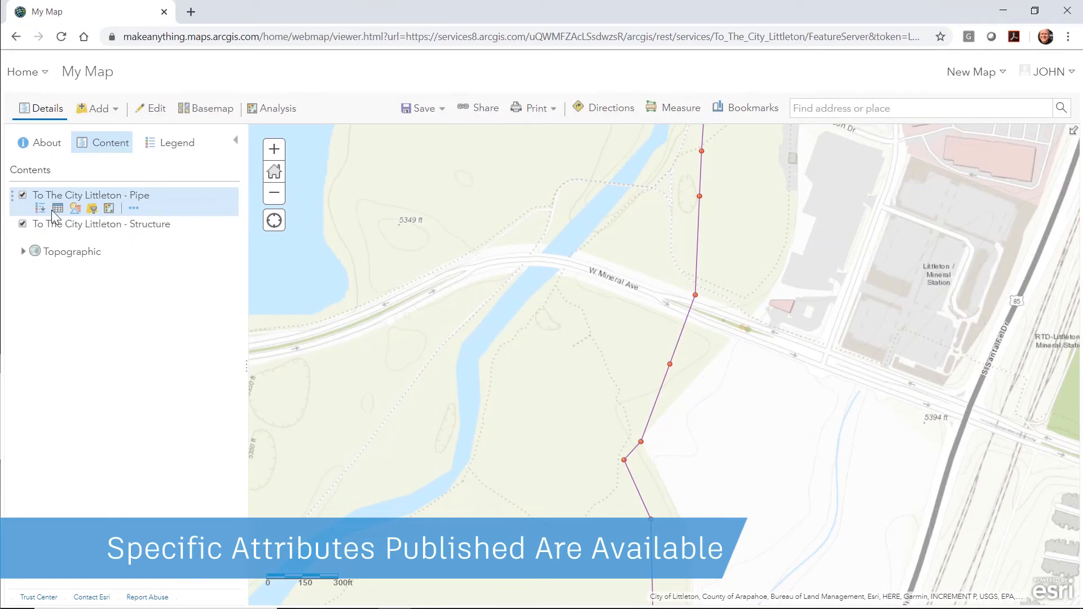
pyautogui.click(56, 209)
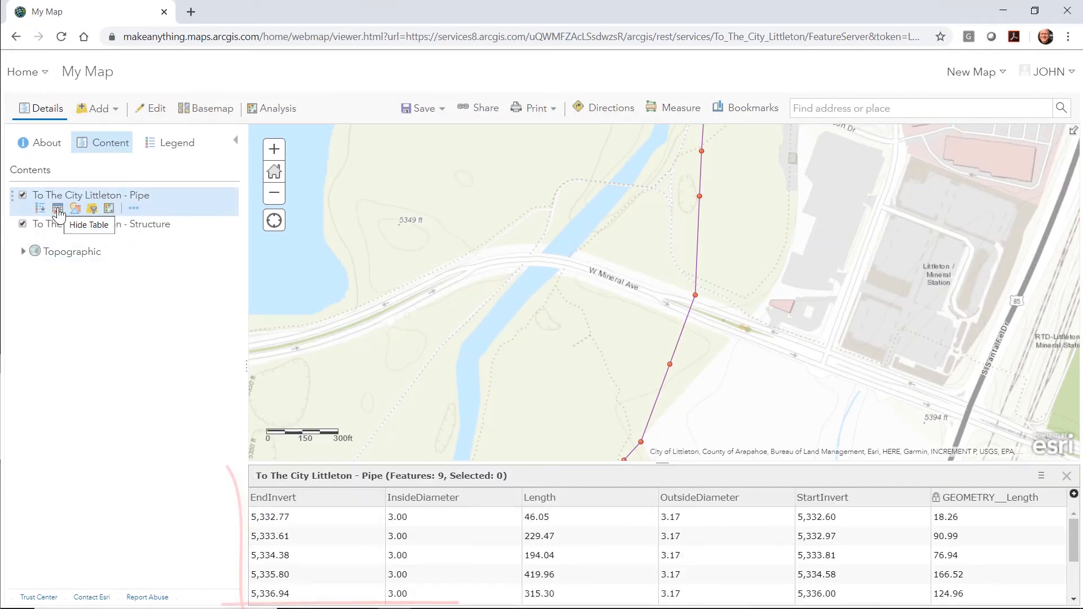